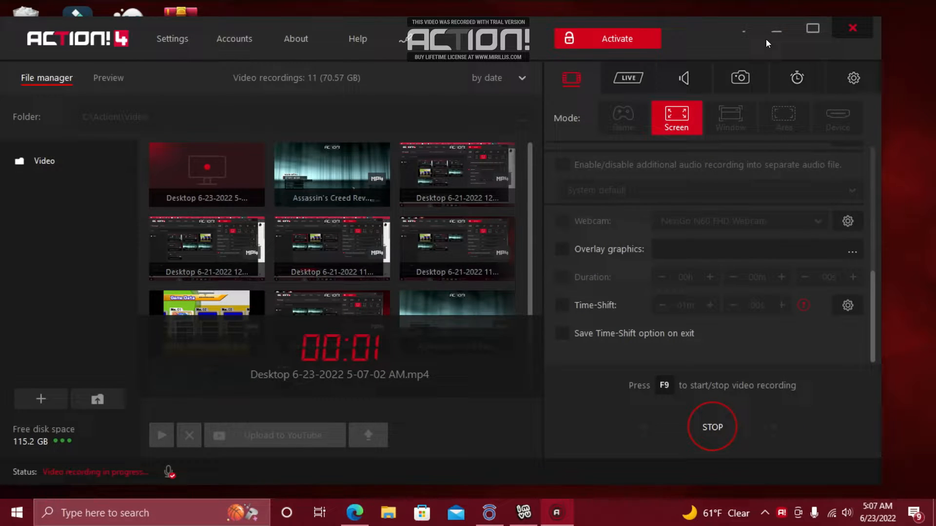
{"action": "mouse_move", "coordinate": [758, 52]}
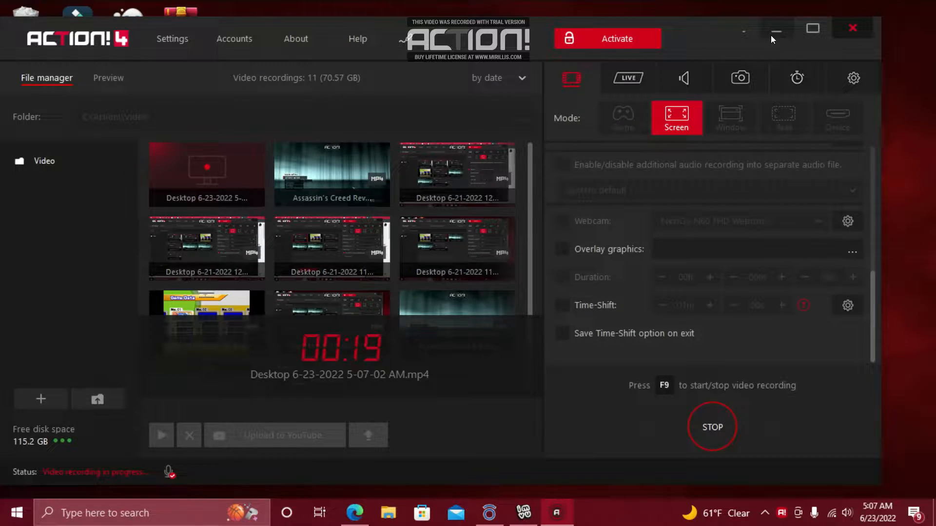
Minimize the Action! 4 recorder window so only the Windows desktop shows
{"action": "left_click", "coordinate": [777, 28]}
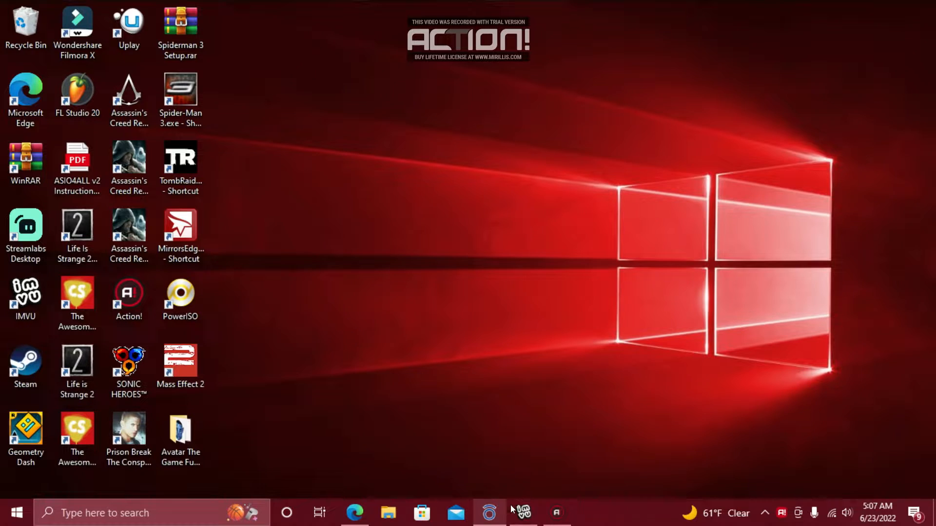
{"action": "mouse_move", "coordinate": [539, 497]}
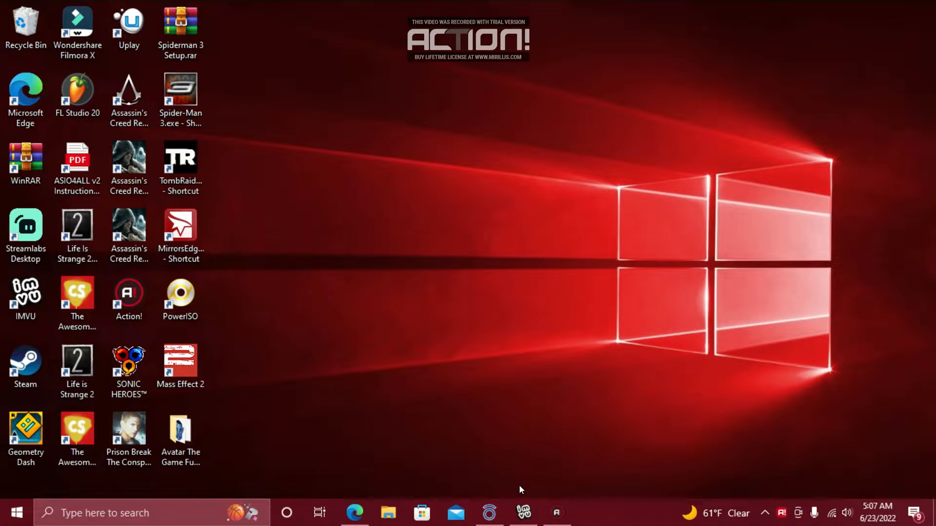
{"action": "mouse_move", "coordinate": [526, 487]}
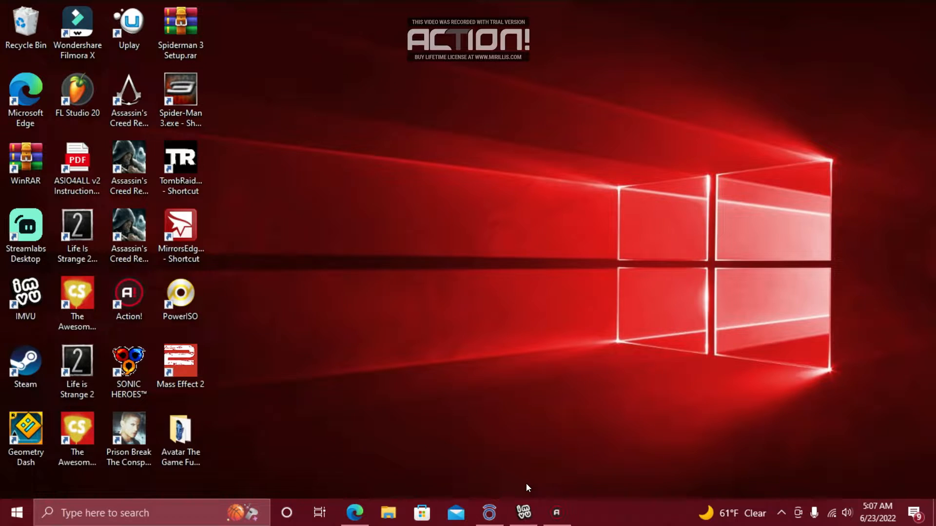
{"action": "mouse_move", "coordinate": [310, 396]}
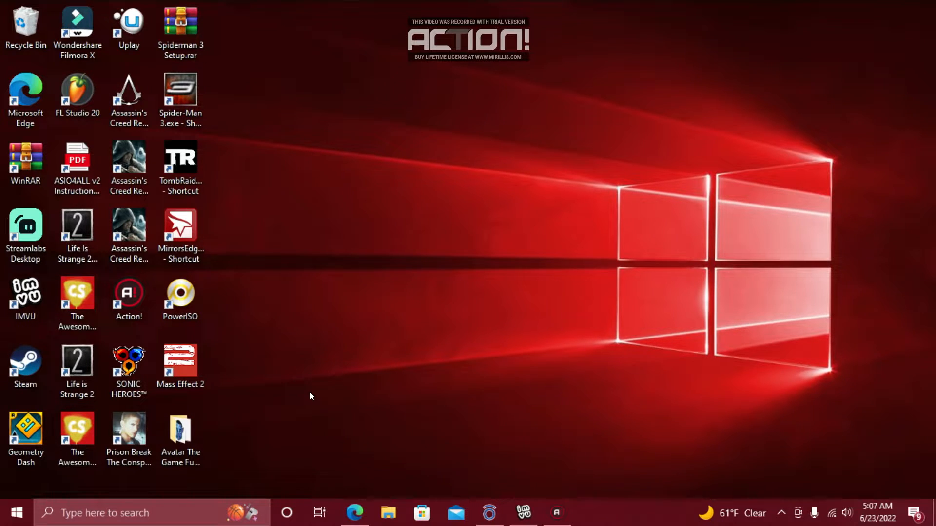
{"action": "mouse_move", "coordinate": [331, 432]}
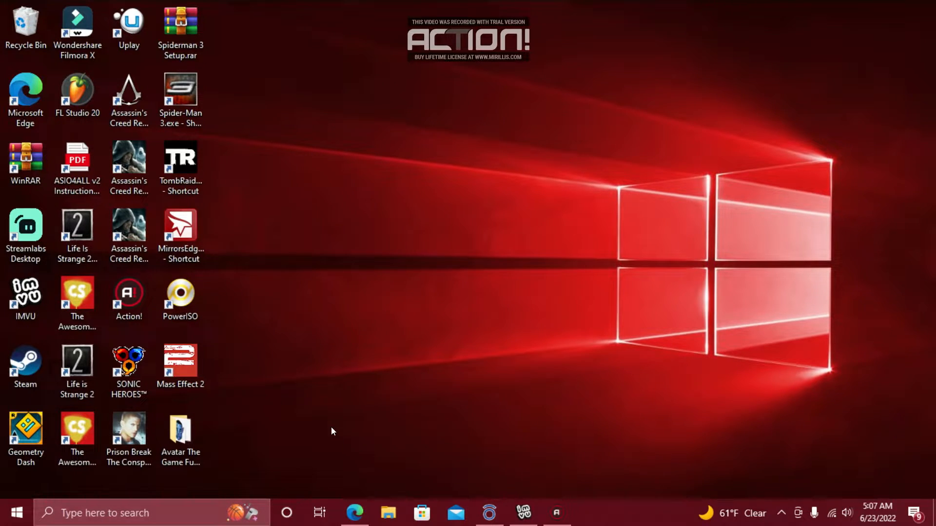
{"action": "mouse_move", "coordinate": [311, 428]}
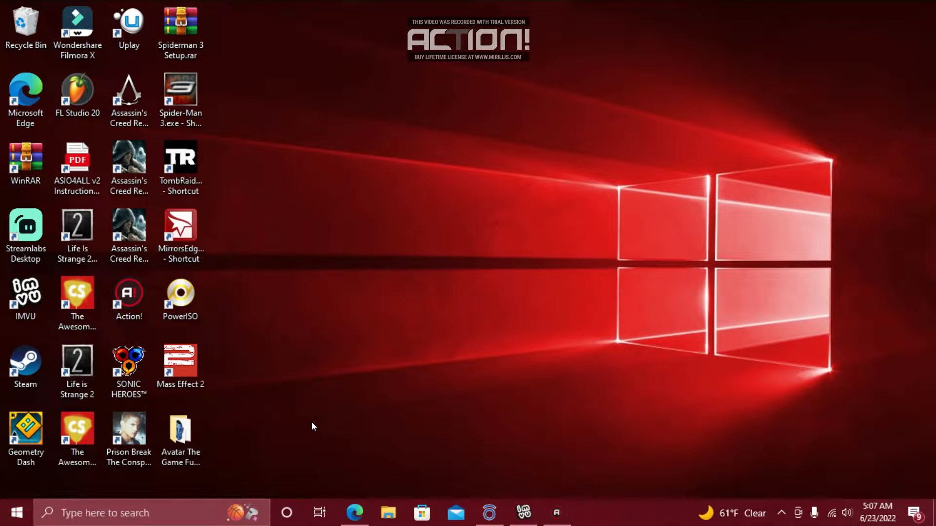
Bring the IMVU Earn Credits page with the WildPanda chat panel to the front in Edge
{"action": "left_click", "coordinate": [354, 513]}
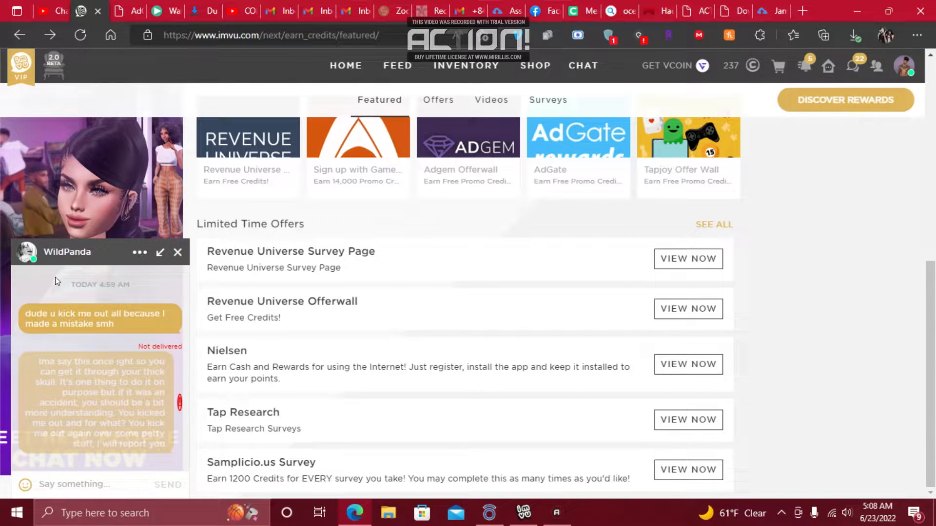
{"action": "mouse_move", "coordinate": [119, 265]}
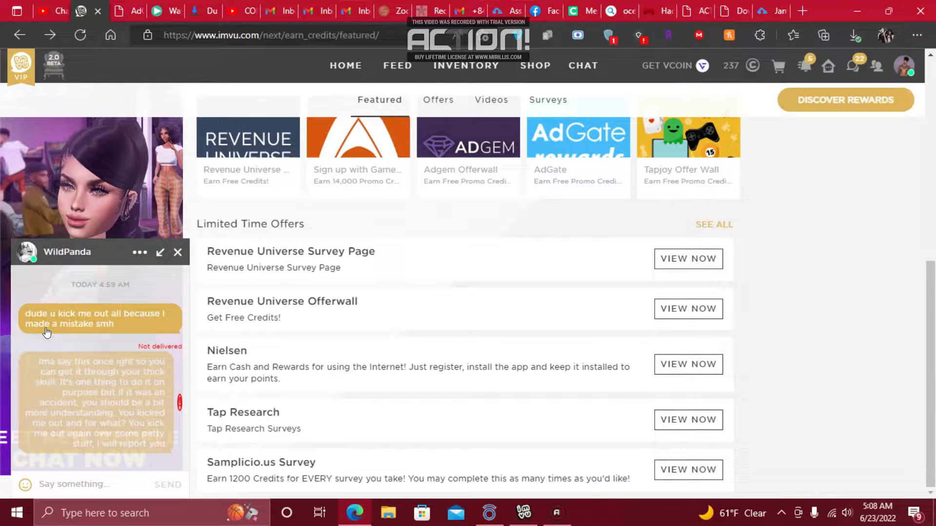
{"action": "mouse_move", "coordinate": [157, 291]}
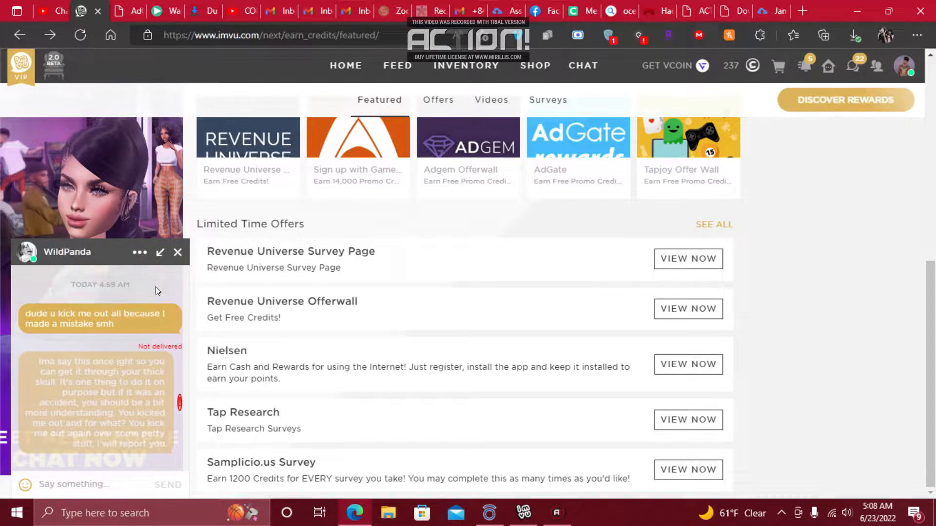
{"action": "mouse_move", "coordinate": [79, 304]}
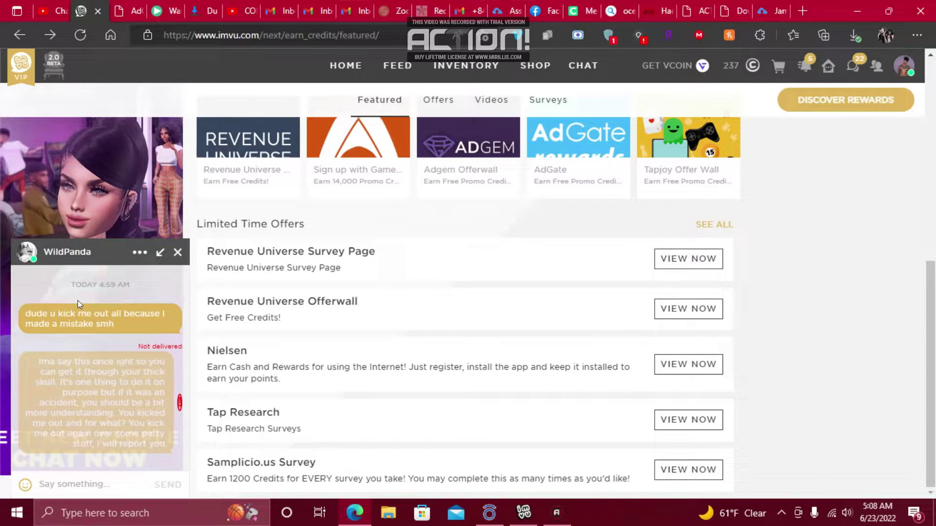
{"action": "mouse_move", "coordinate": [53, 314]}
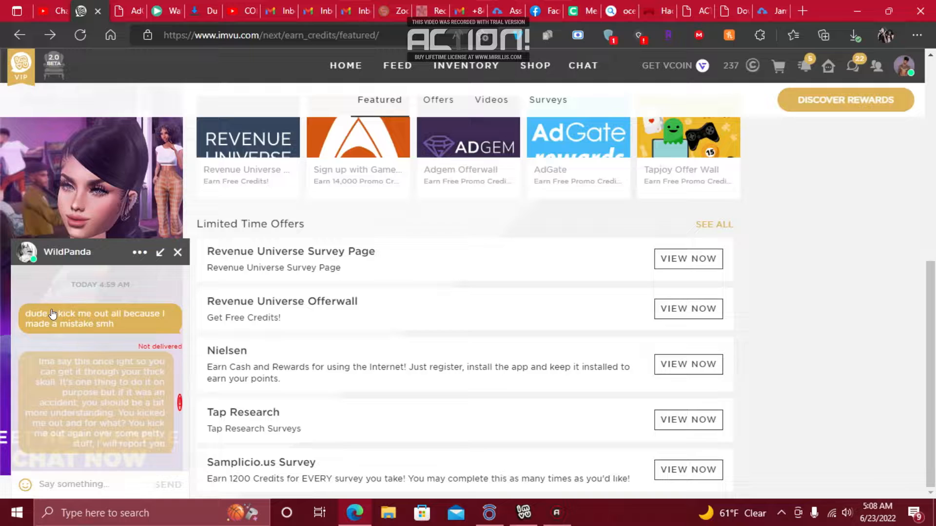
{"action": "mouse_move", "coordinate": [52, 305]}
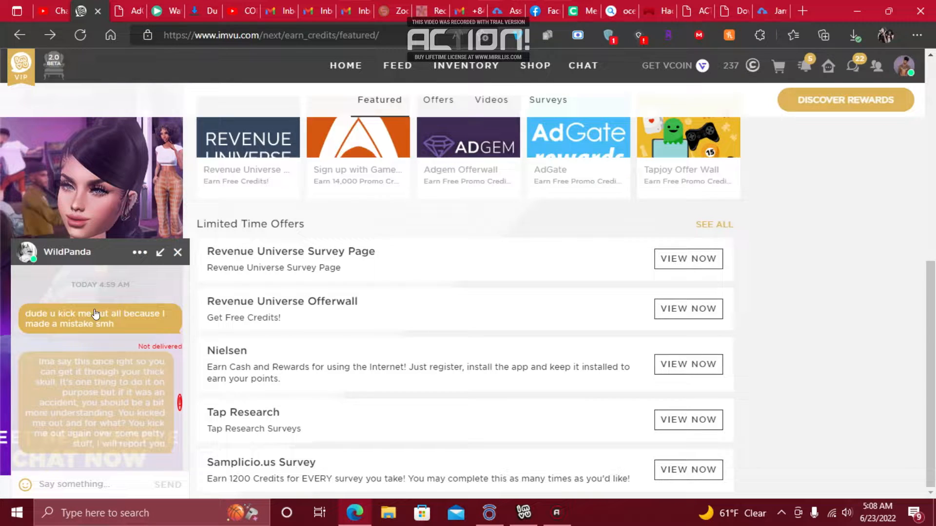
{"action": "mouse_move", "coordinate": [6, 295]}
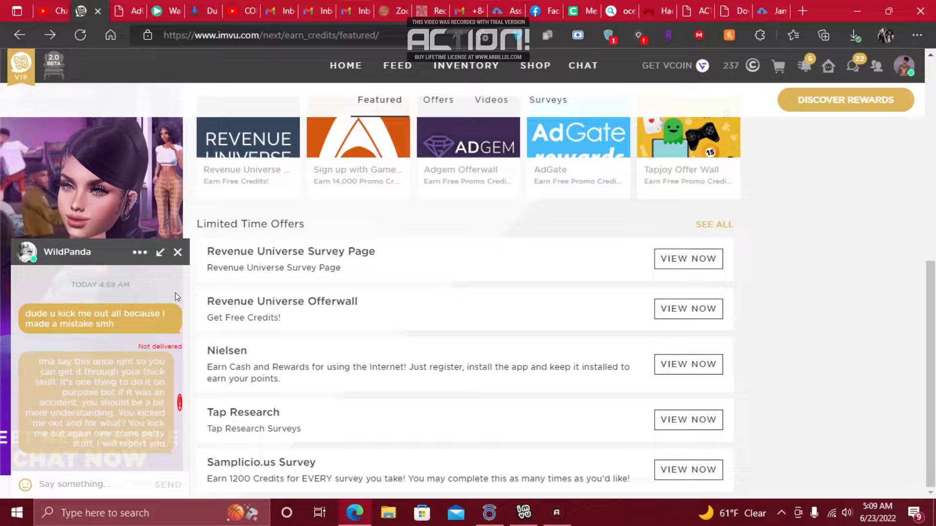
{"action": "mouse_move", "coordinate": [474, 225]}
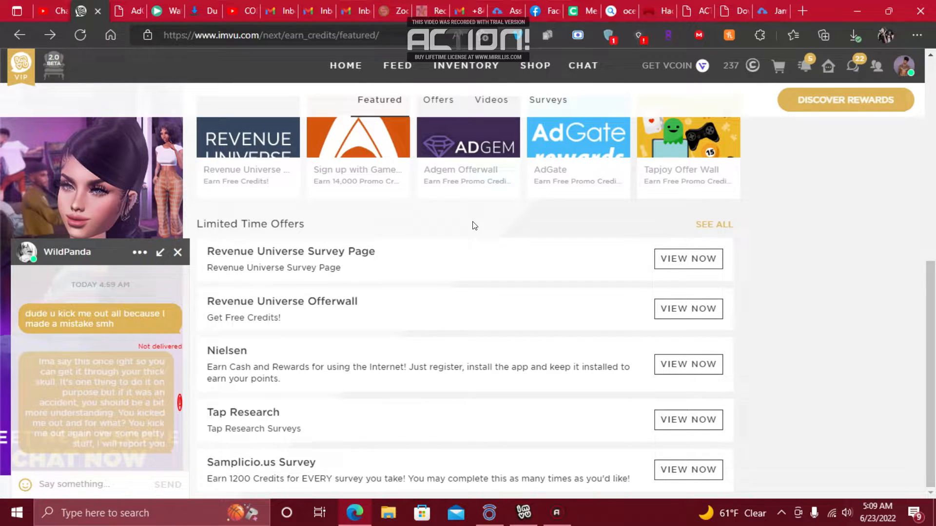
{"action": "mouse_move", "coordinate": [571, 154]}
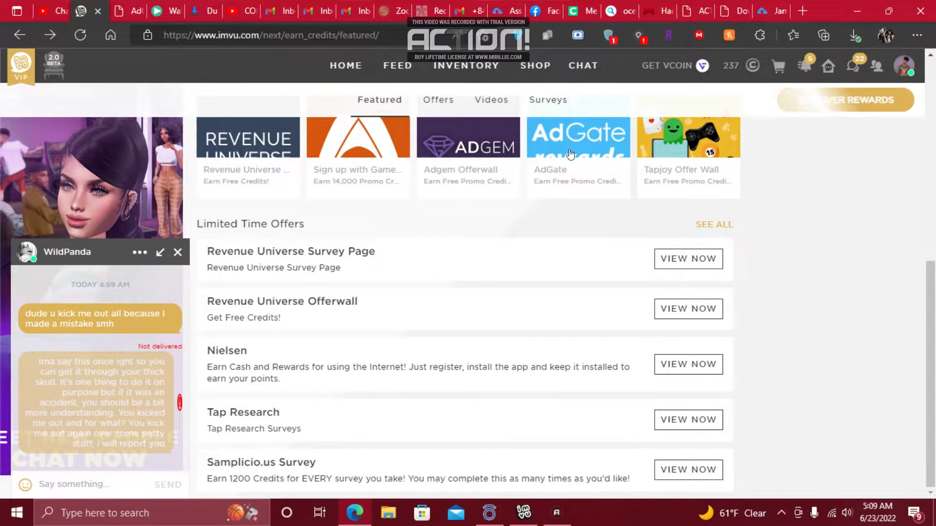
{"action": "mouse_move", "coordinate": [790, 233]}
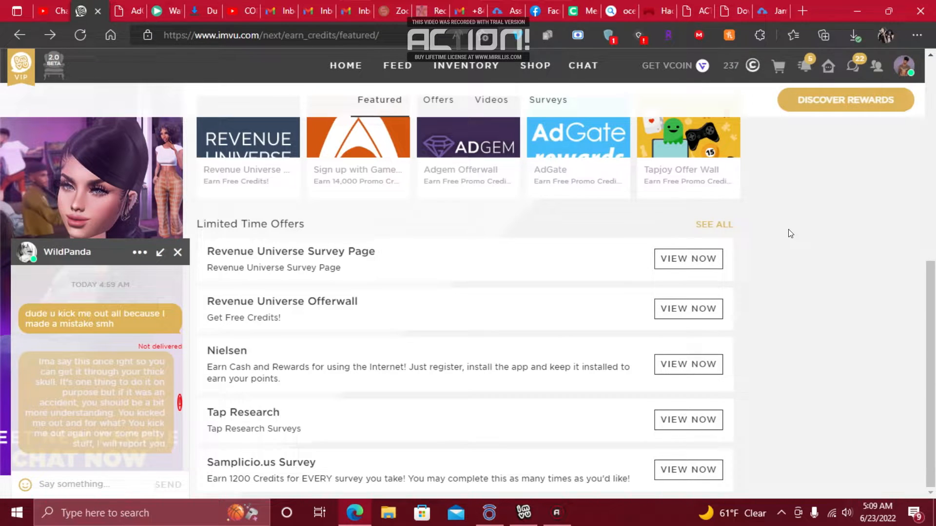
{"action": "mouse_move", "coordinate": [11, 311]}
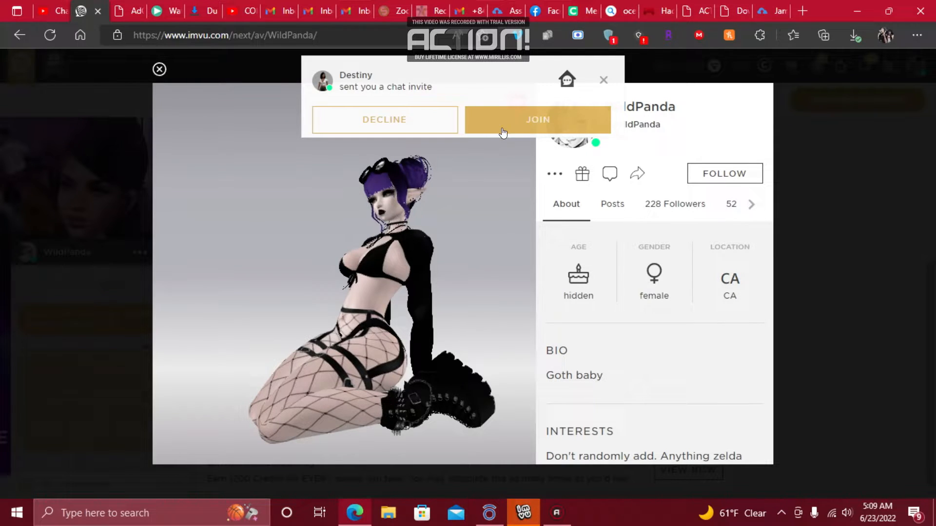
Join the incoming chat invite to load the DPF- Polícia Federal room in the IMVU client
{"action": "left_click", "coordinate": [536, 119]}
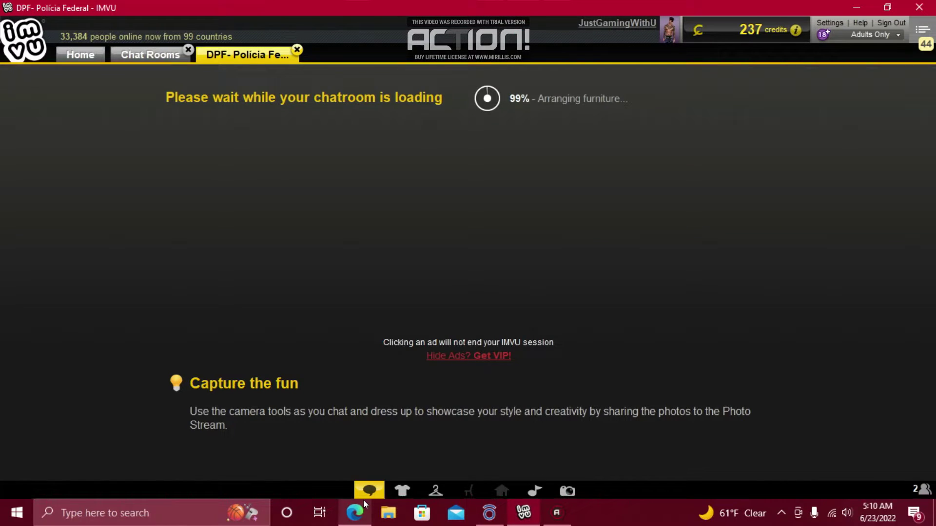
{"action": "mouse_move", "coordinate": [354, 513]}
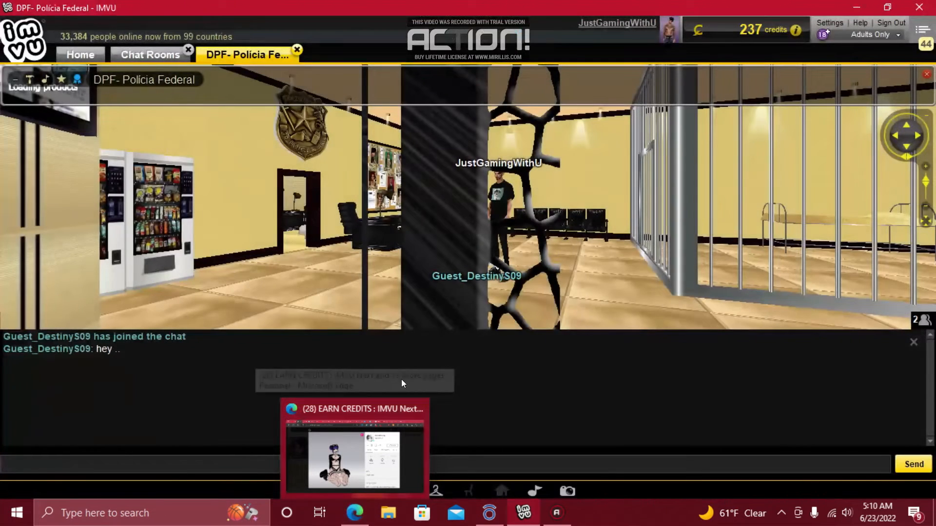
Switch back to the Edge window showing WildPanda's IMVU avatar profile
{"action": "left_click", "coordinate": [354, 447]}
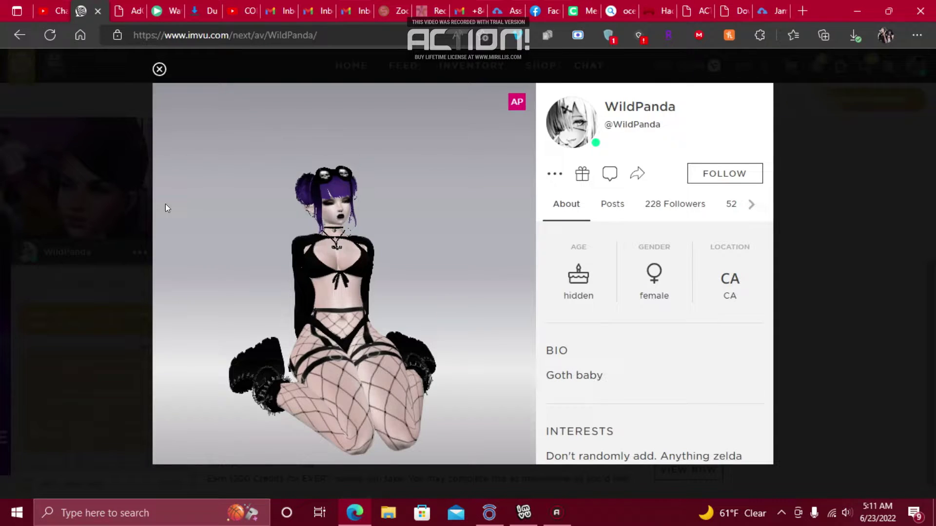
{"action": "mouse_move", "coordinate": [799, 415]}
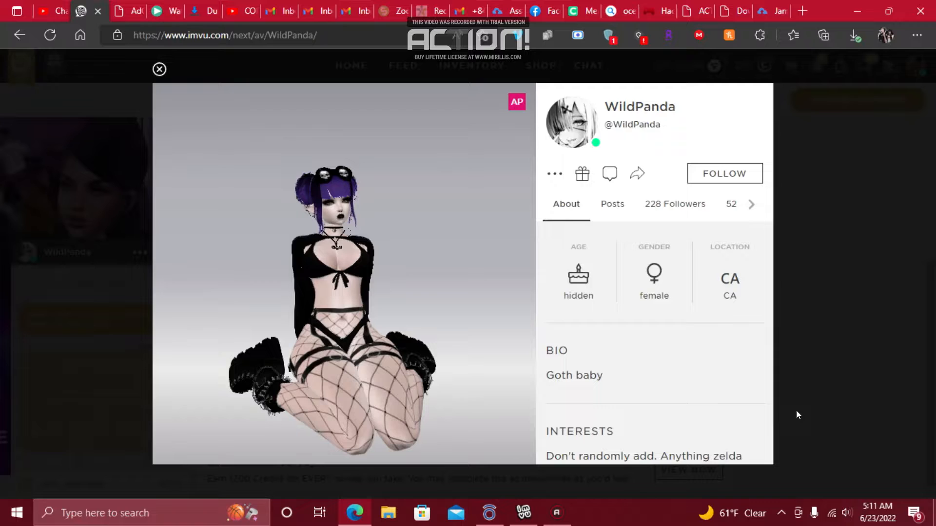
{"action": "mouse_move", "coordinate": [498, 248]}
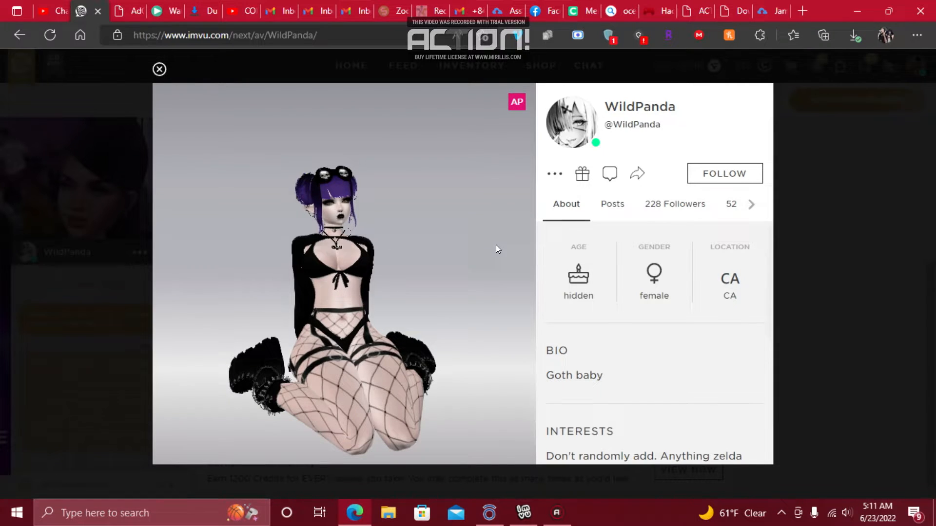
{"action": "mouse_move", "coordinate": [237, 165]}
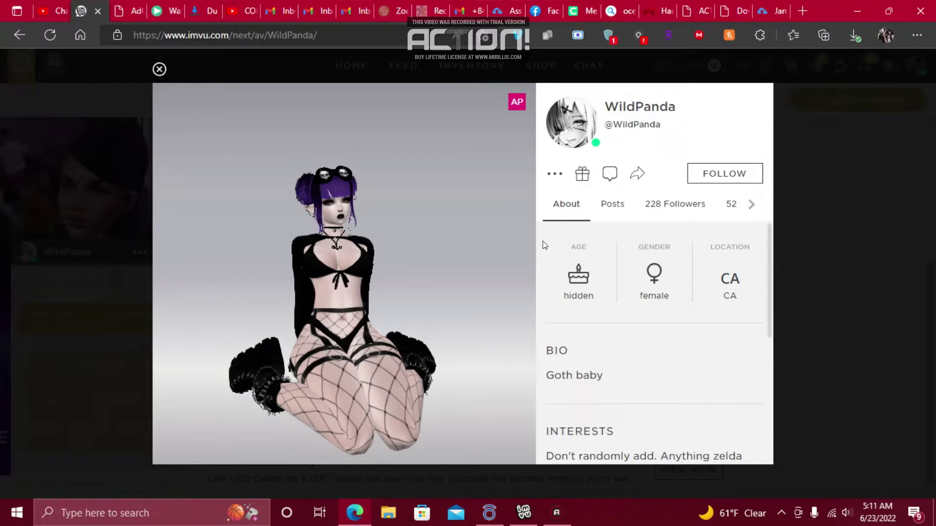
{"action": "mouse_move", "coordinate": [484, 215]}
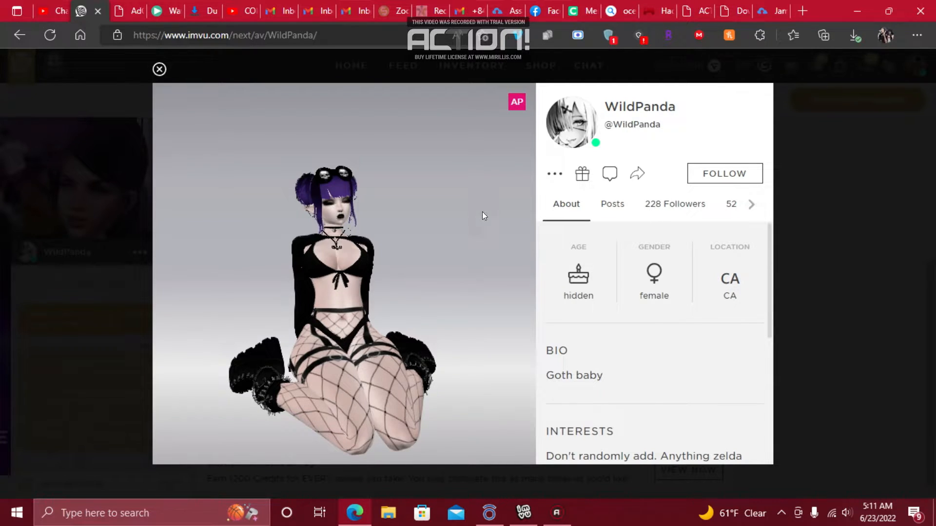
{"action": "mouse_move", "coordinate": [293, 97]}
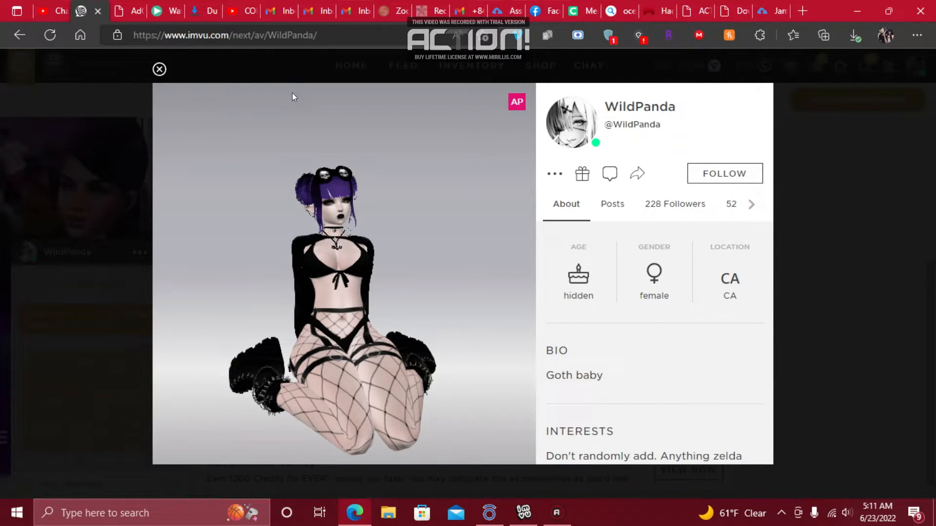
{"action": "left_click", "coordinate": [159, 69]}
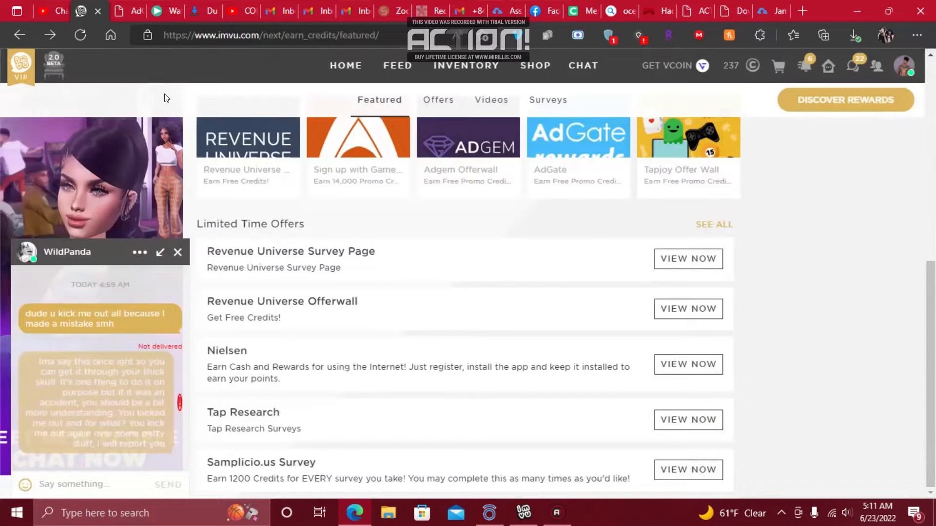
{"action": "mouse_move", "coordinate": [101, 381]}
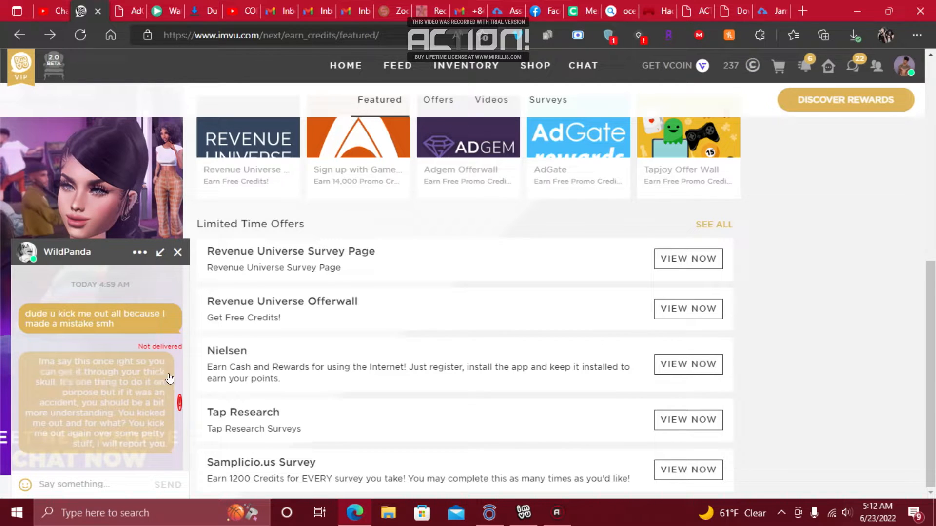
{"action": "mouse_move", "coordinate": [79, 374]}
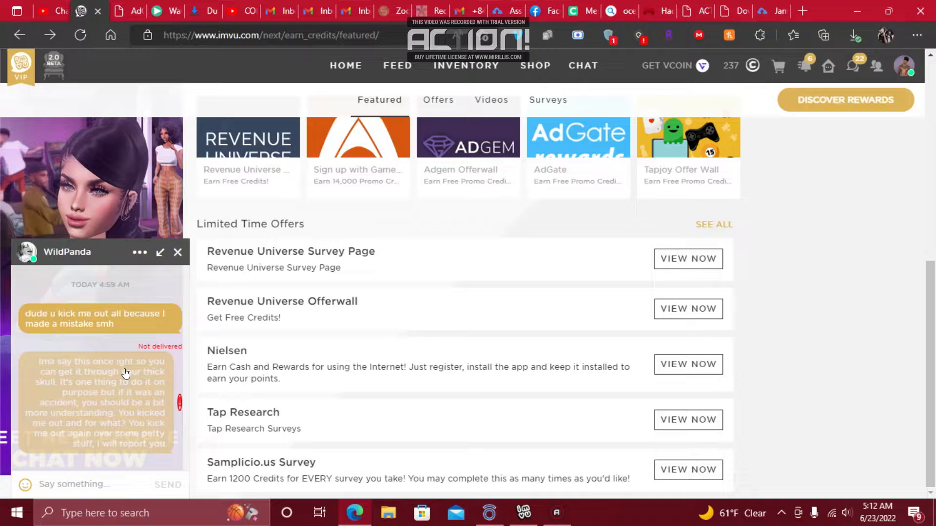
{"action": "mouse_move", "coordinate": [89, 394]}
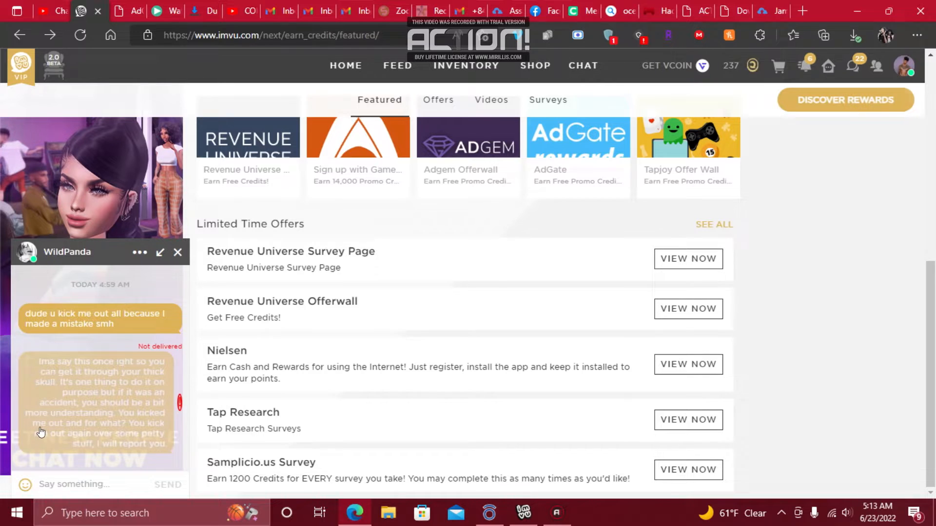
{"action": "mouse_move", "coordinate": [154, 420]}
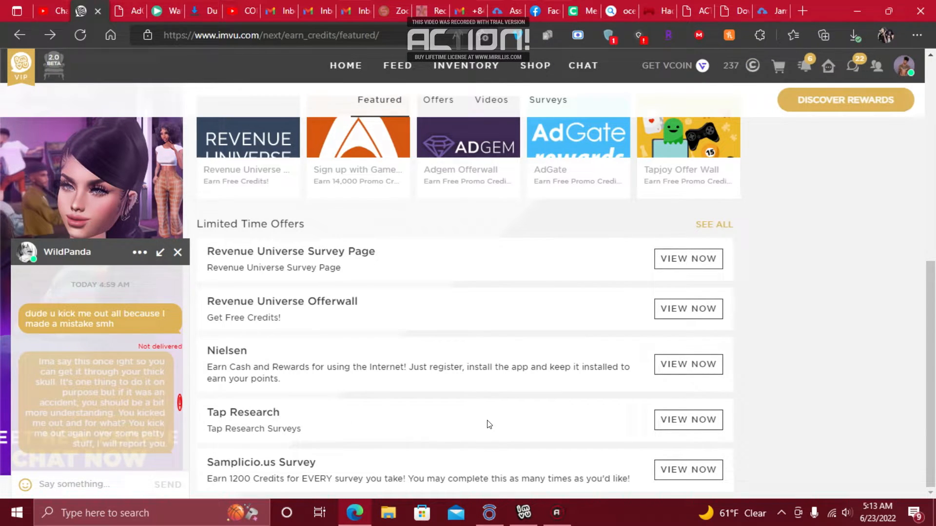
{"action": "mouse_move", "coordinate": [132, 467]}
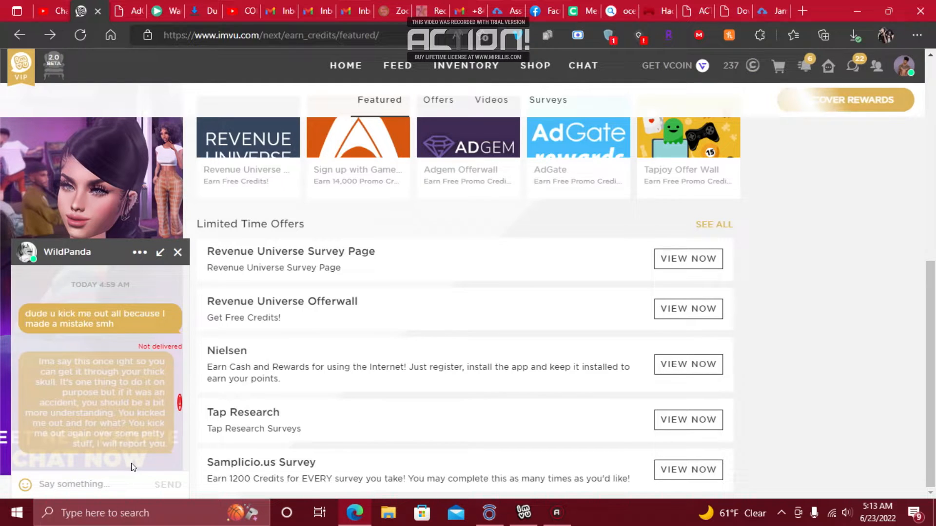
{"action": "mouse_move", "coordinate": [33, 382]}
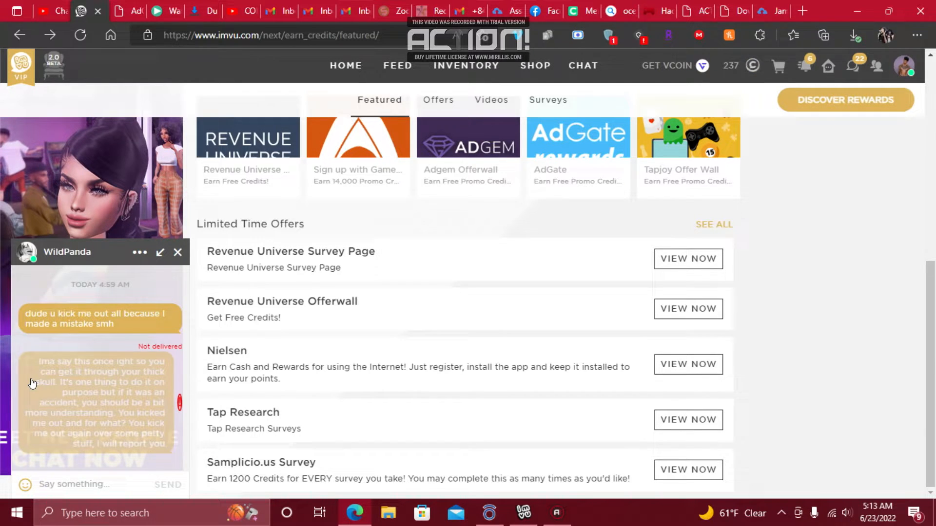
{"action": "mouse_move", "coordinate": [27, 369]}
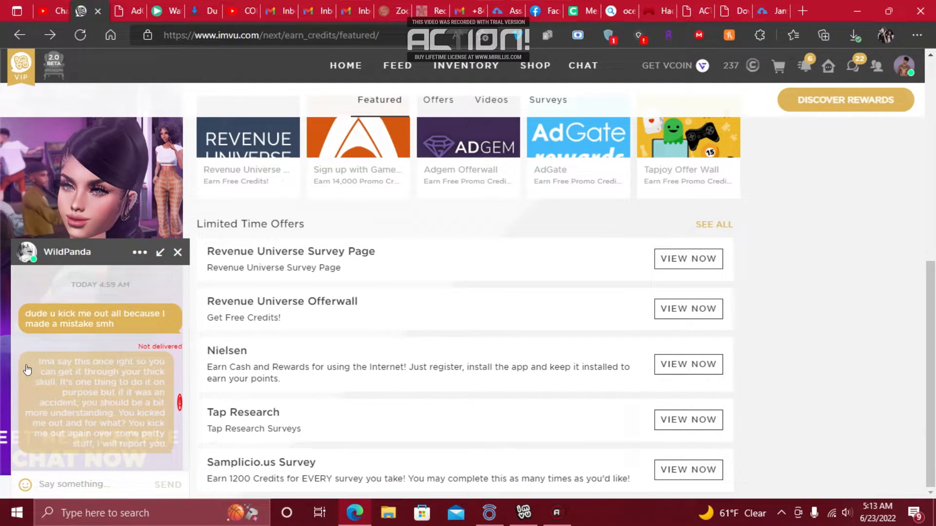
{"action": "mouse_move", "coordinate": [27, 335]}
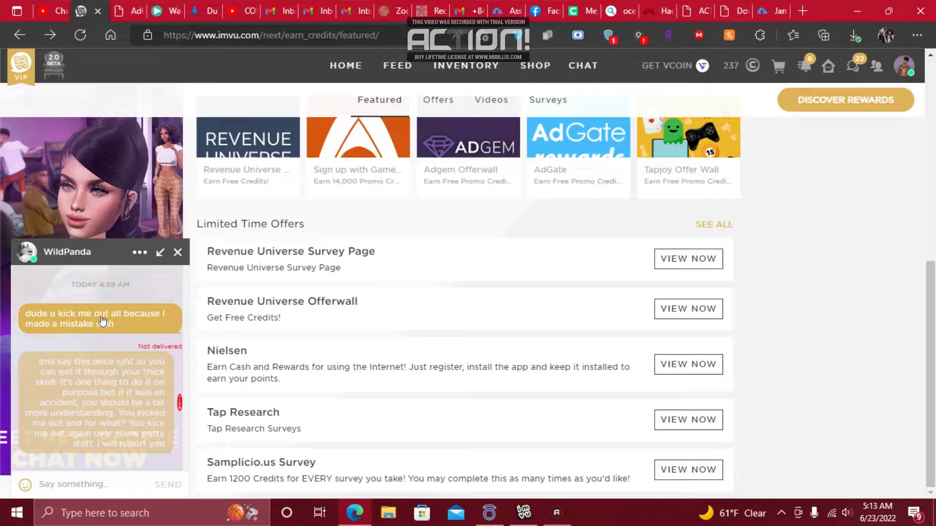
{"action": "mouse_move", "coordinate": [98, 239]}
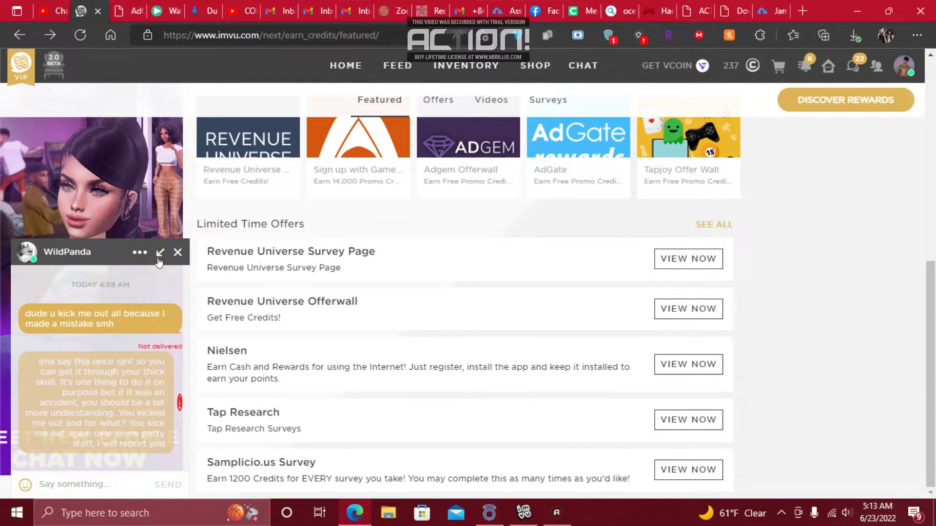
{"action": "mouse_move", "coordinate": [535, 397]}
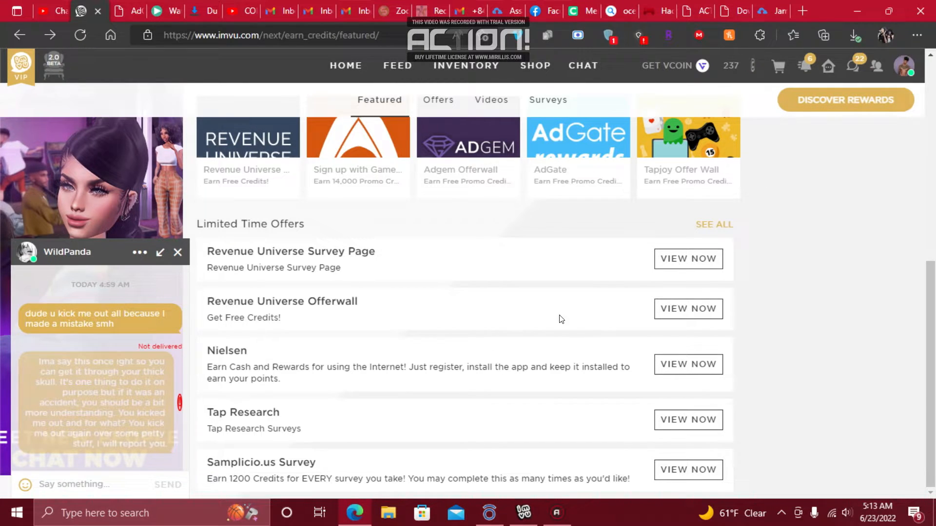
{"action": "mouse_move", "coordinate": [86, 254]}
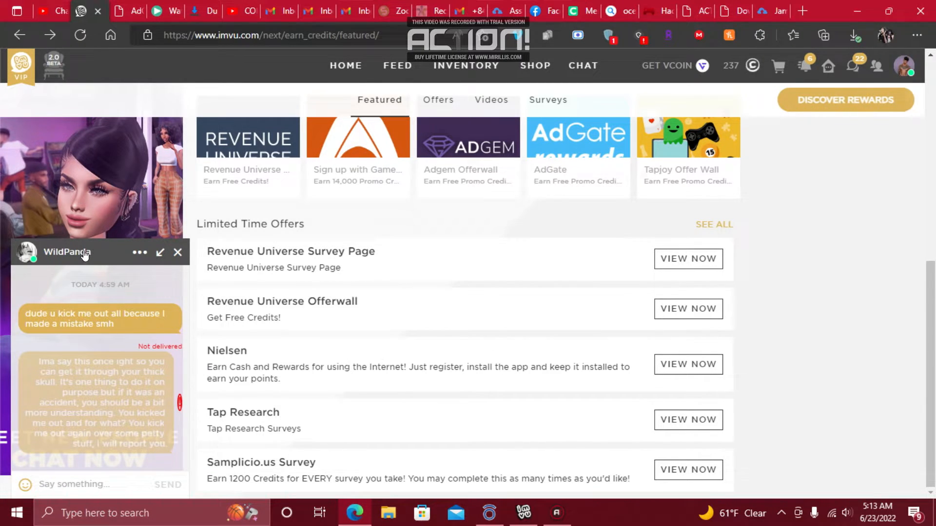
{"action": "mouse_move", "coordinate": [7, 300]}
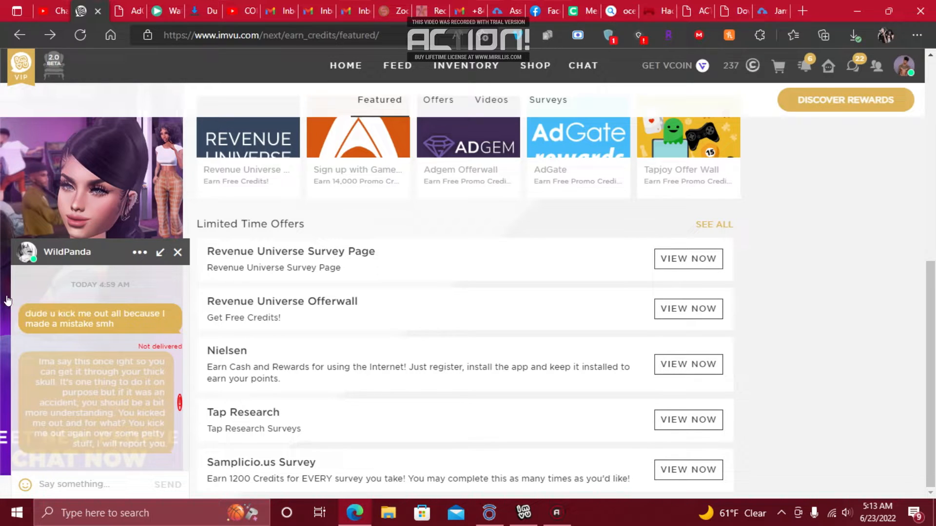
{"action": "mouse_move", "coordinate": [48, 385]}
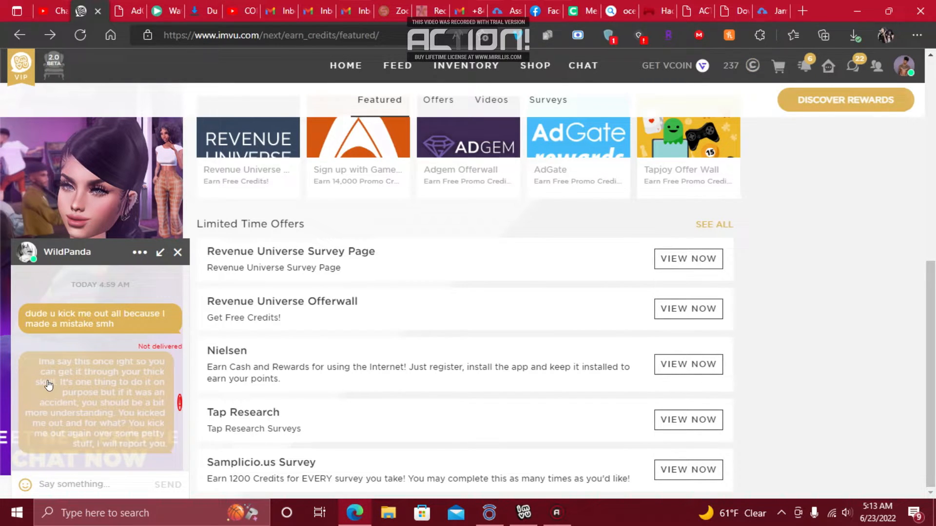
{"action": "mouse_move", "coordinate": [133, 315]}
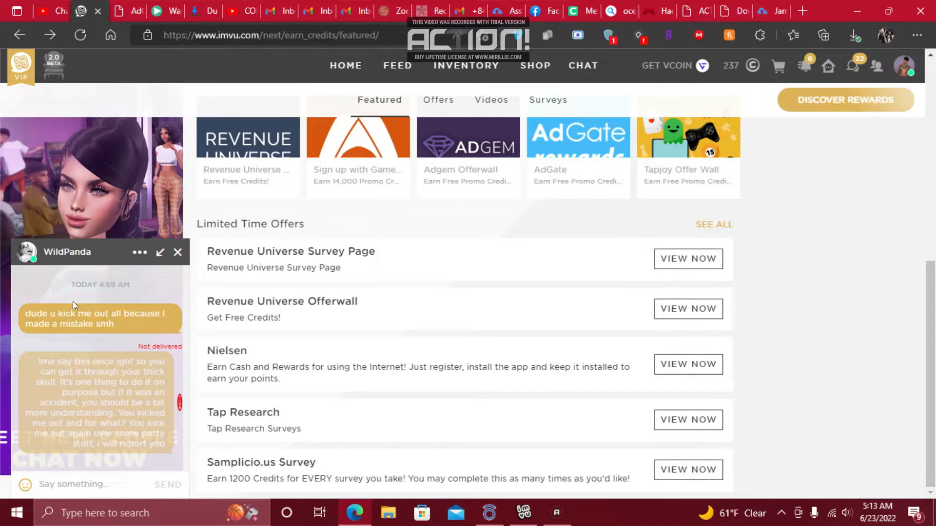
{"action": "mouse_move", "coordinate": [113, 304]}
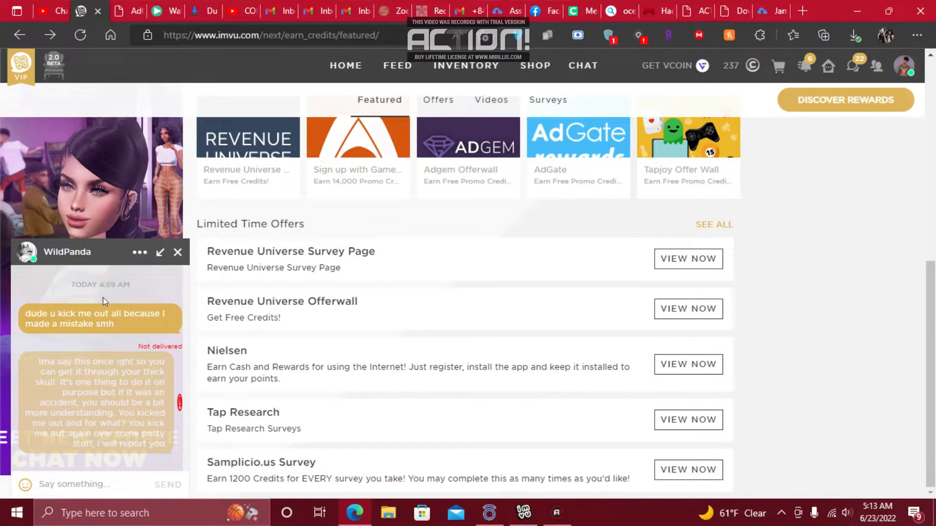
{"action": "mouse_move", "coordinate": [106, 409]}
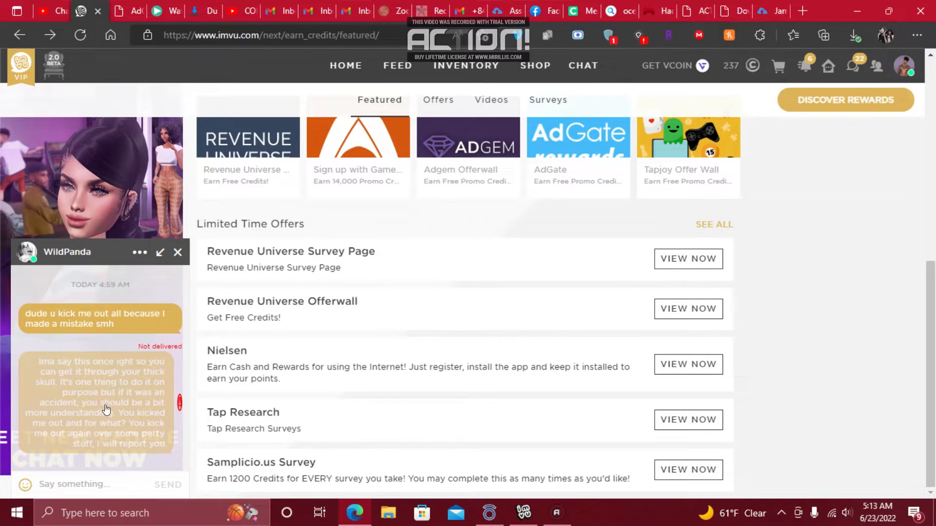
{"action": "mouse_move", "coordinate": [113, 444]}
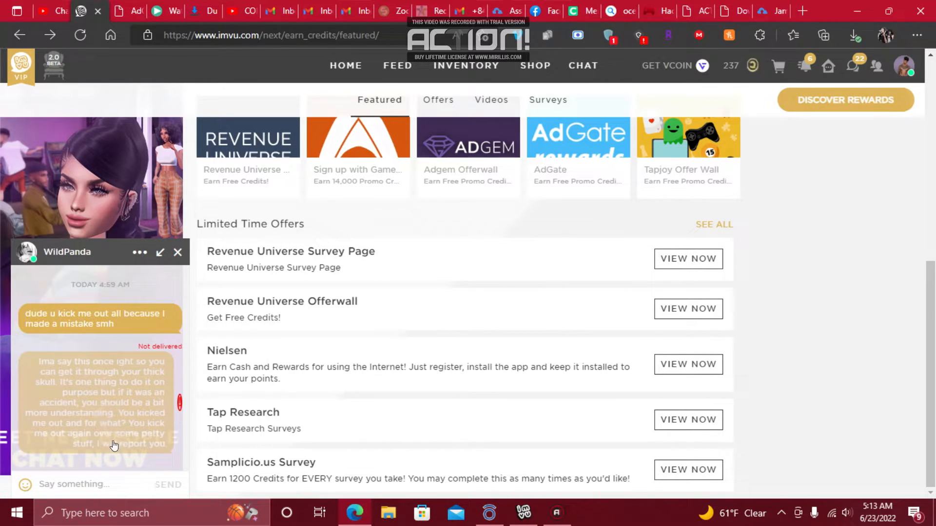
{"action": "mouse_move", "coordinate": [67, 300]}
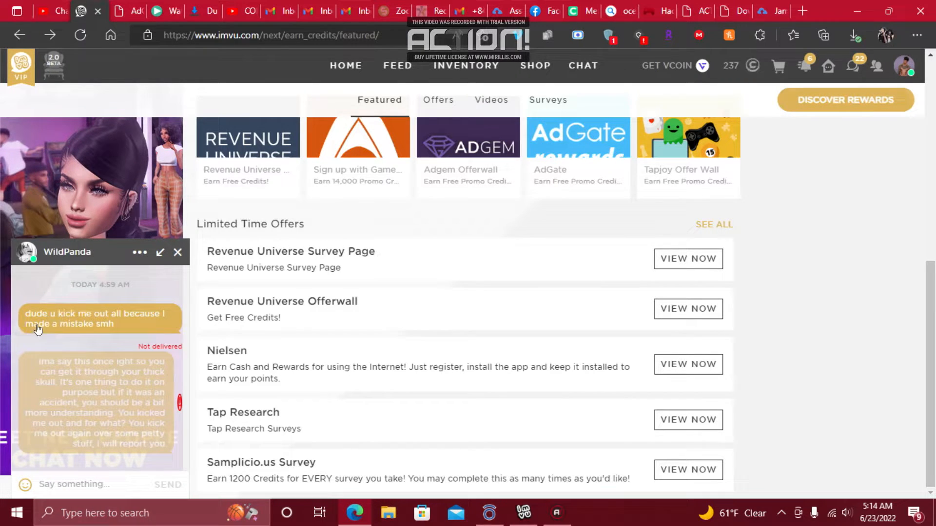
{"action": "mouse_move", "coordinate": [10, 332]}
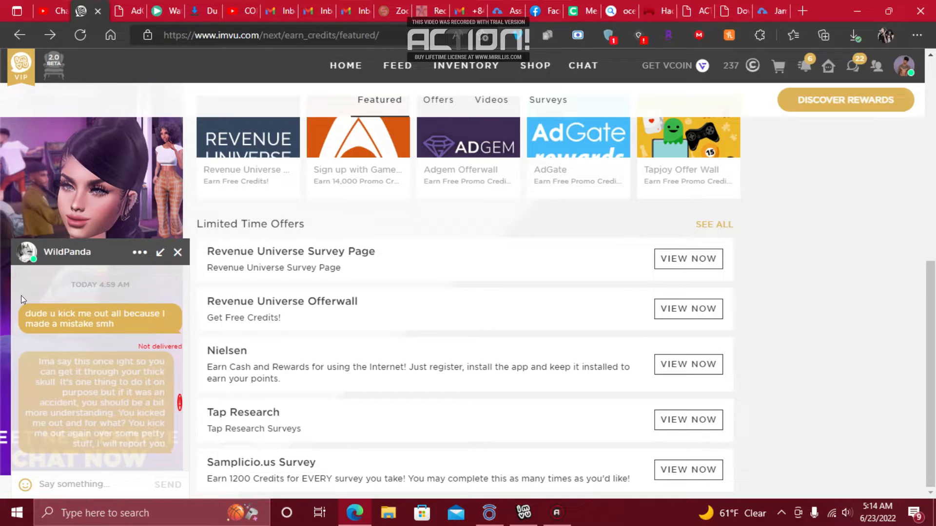
{"action": "mouse_move", "coordinate": [73, 334]}
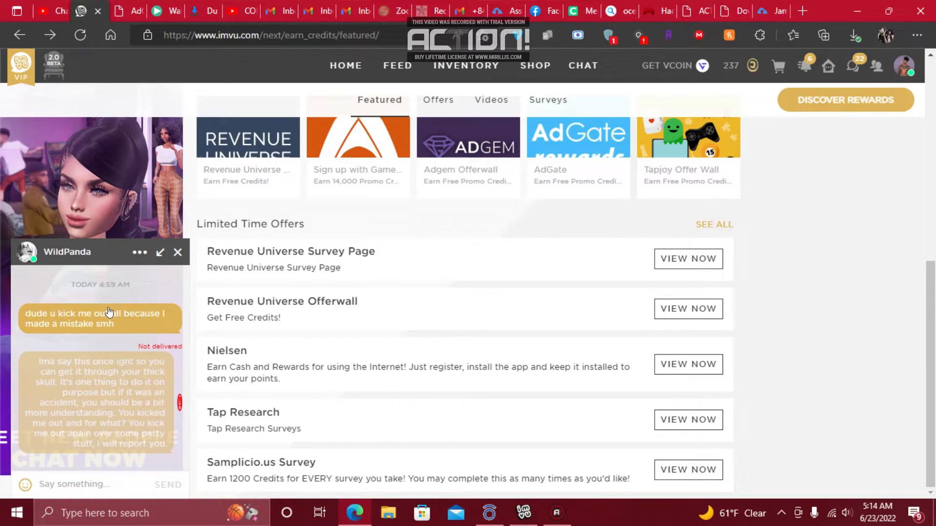
{"action": "mouse_move", "coordinate": [51, 256]}
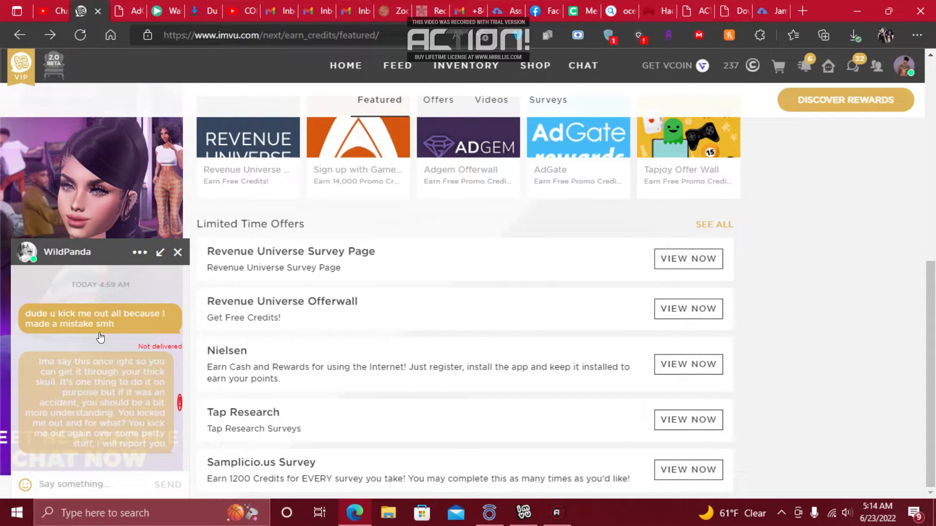
{"action": "mouse_move", "coordinate": [12, 252]}
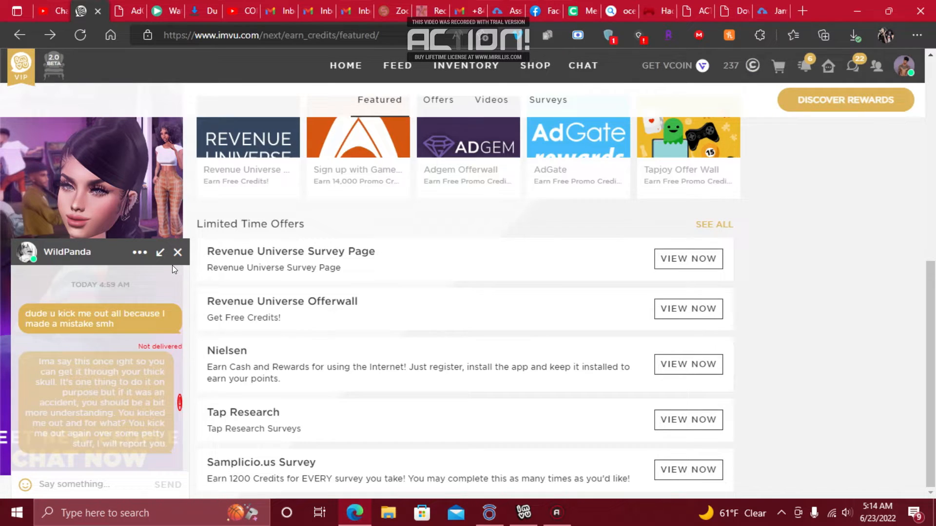
{"action": "mouse_move", "coordinate": [248, 196]}
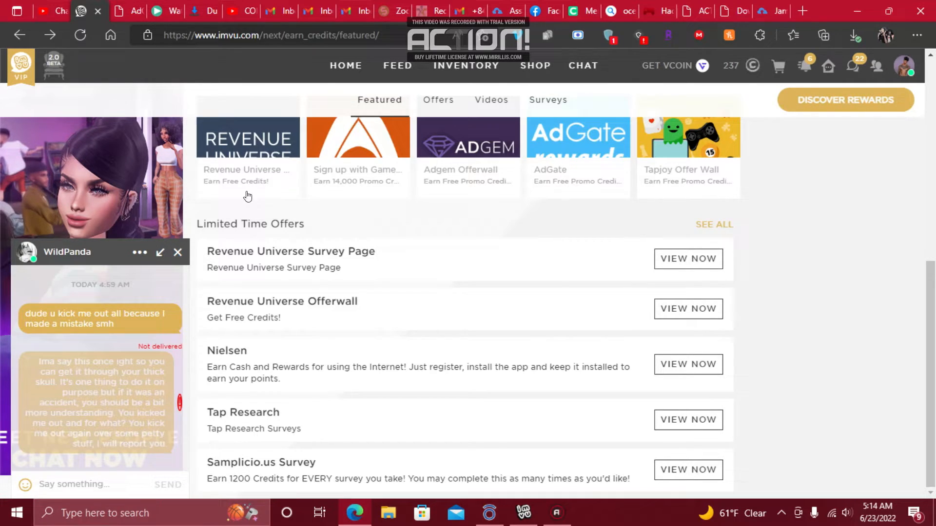
{"action": "mouse_move", "coordinate": [256, 281]}
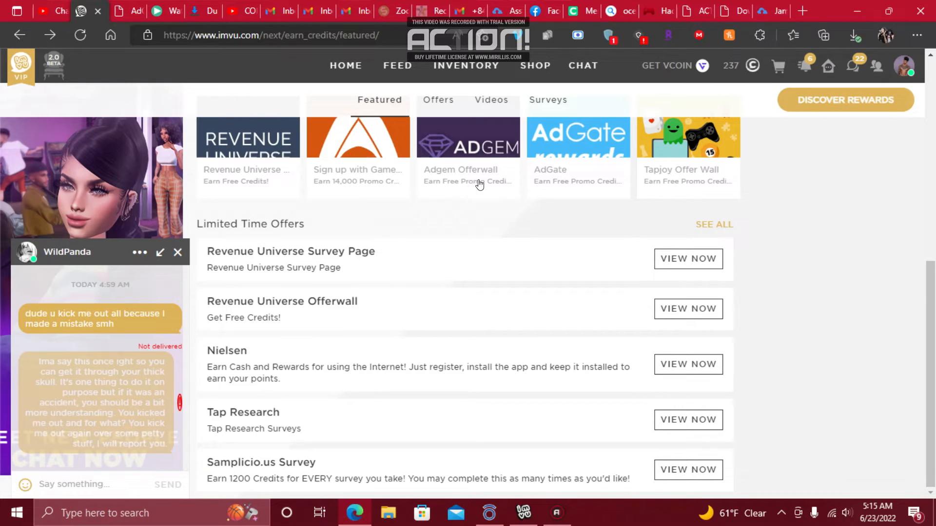
{"action": "mouse_move", "coordinate": [377, 164]}
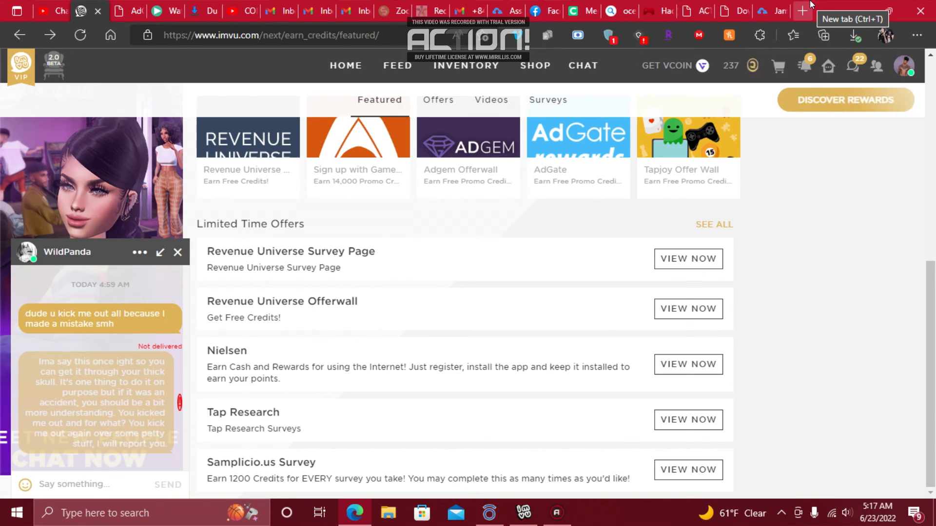
{"action": "mouse_move", "coordinate": [853, 32]}
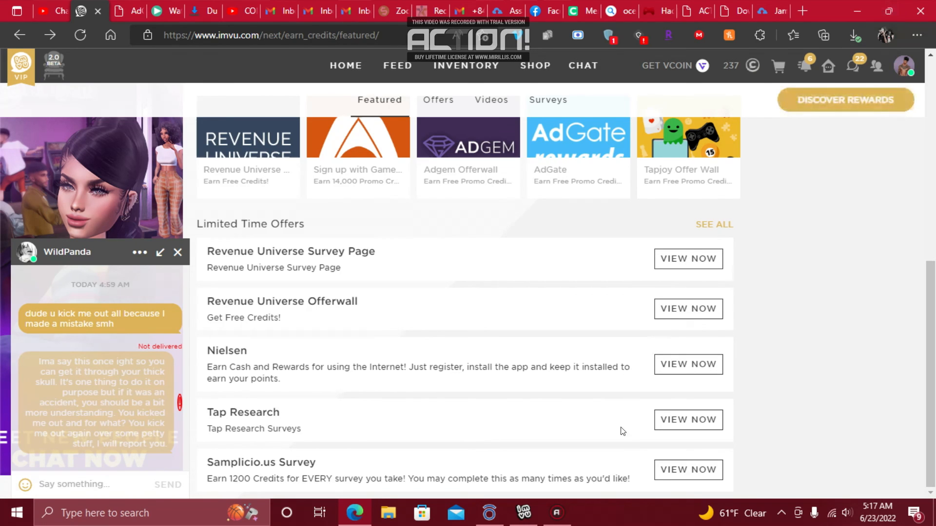
{"action": "mouse_move", "coordinate": [555, 512]}
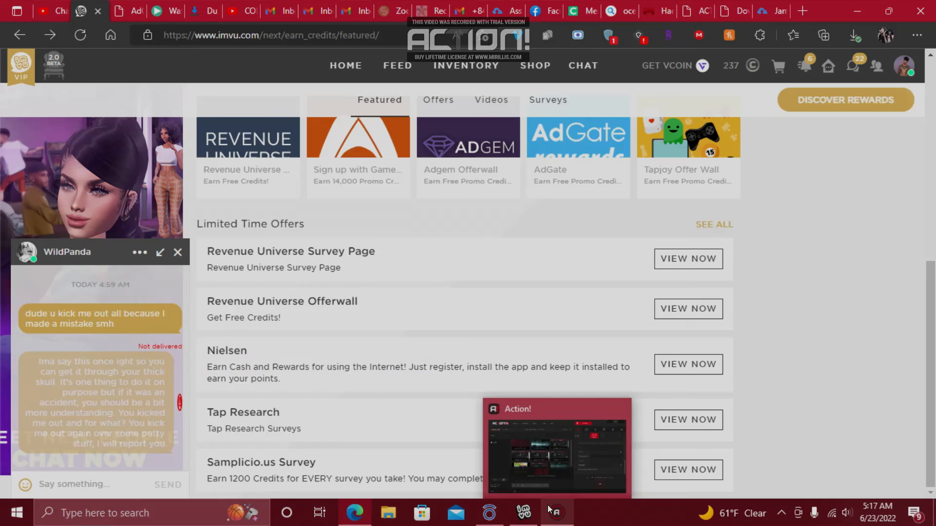